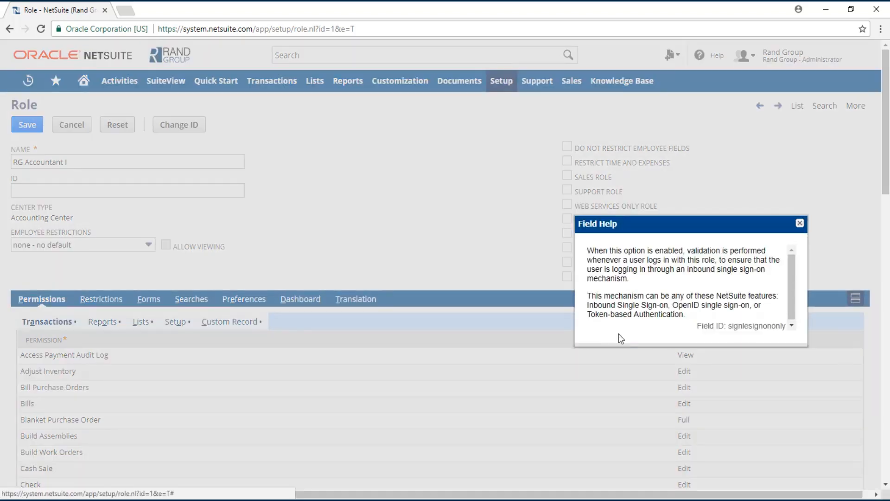
- Close the single sign-on Field Help popup and return to the RG Accountant I role
{"action": "left_click", "coordinate": [798, 224]}
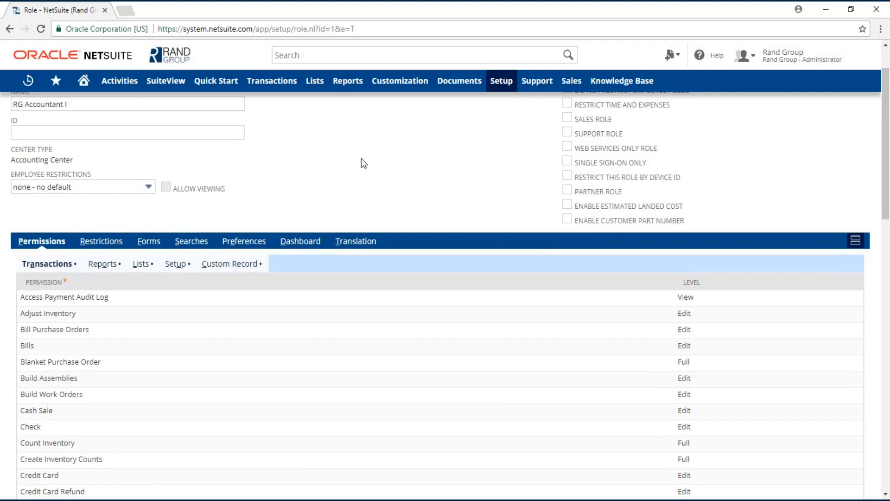
{"action": "scroll", "scroll_direction": "down", "scroll_amount": 3}
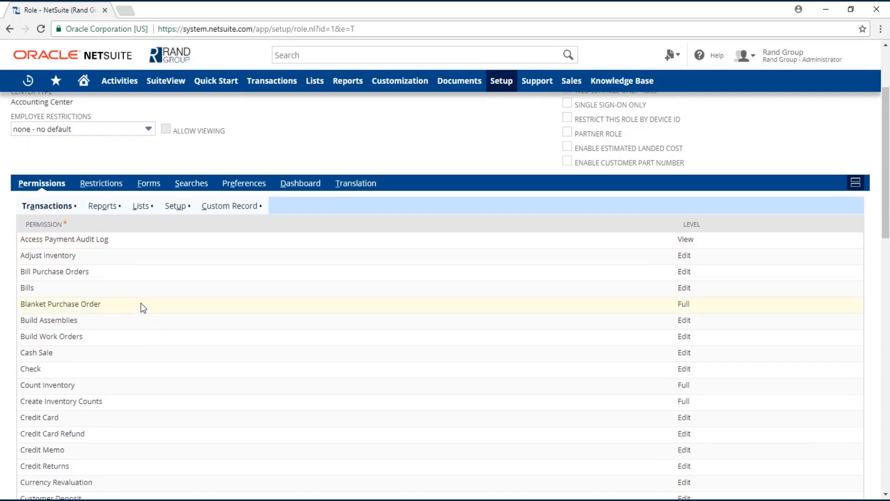
{"action": "scroll", "scroll_direction": "down", "scroll_amount": 3}
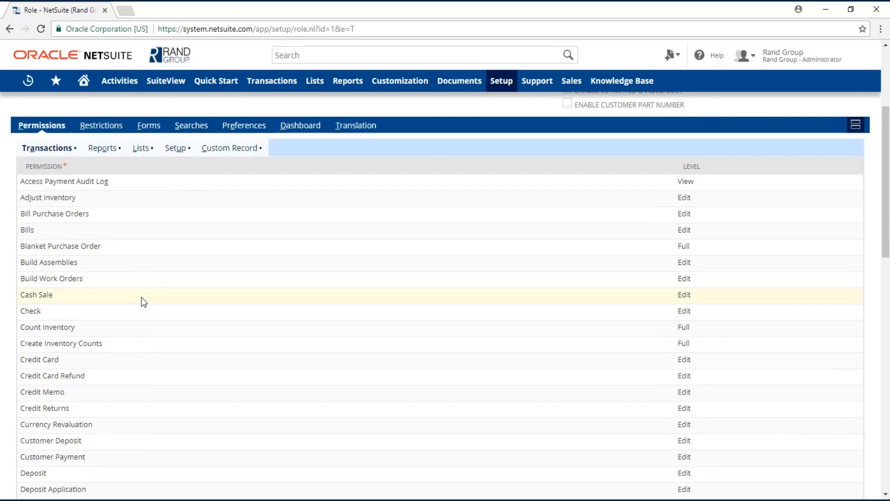
- Begin a new Customer Refund transaction permission row with View access level
{"action": "left_click", "coordinate": [61, 246]}
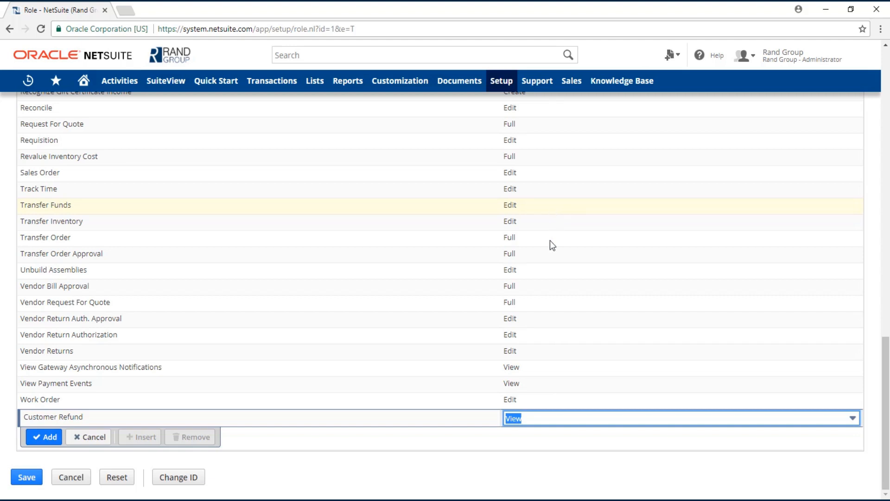
- Confirm adding the Customer Refund permission row to the transaction permissions
{"action": "left_click", "coordinate": [851, 418]}
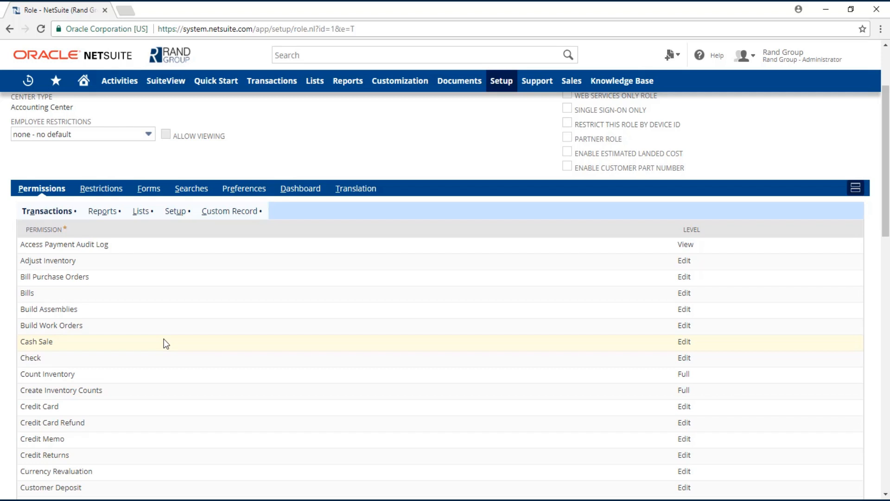
- Scroll down to the Lists permissions, Competitors through Long Term Liability Registers
{"action": "scroll", "scroll_direction": "down", "scroll_amount": 3}
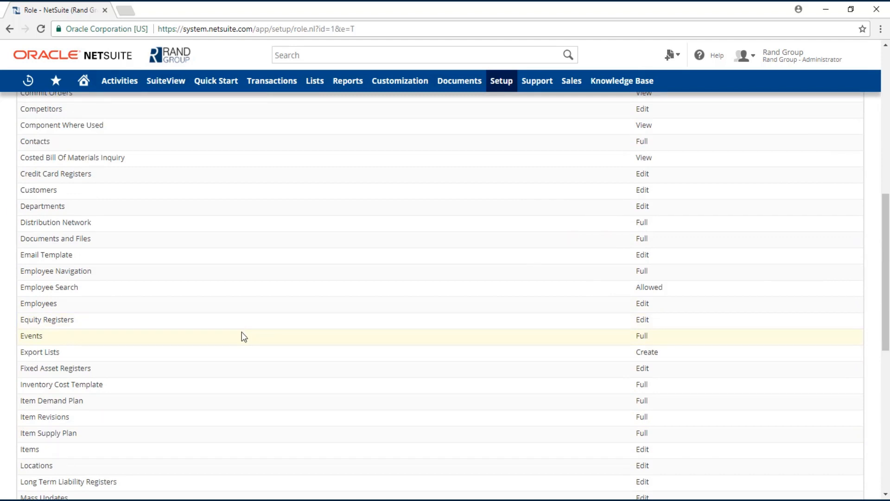